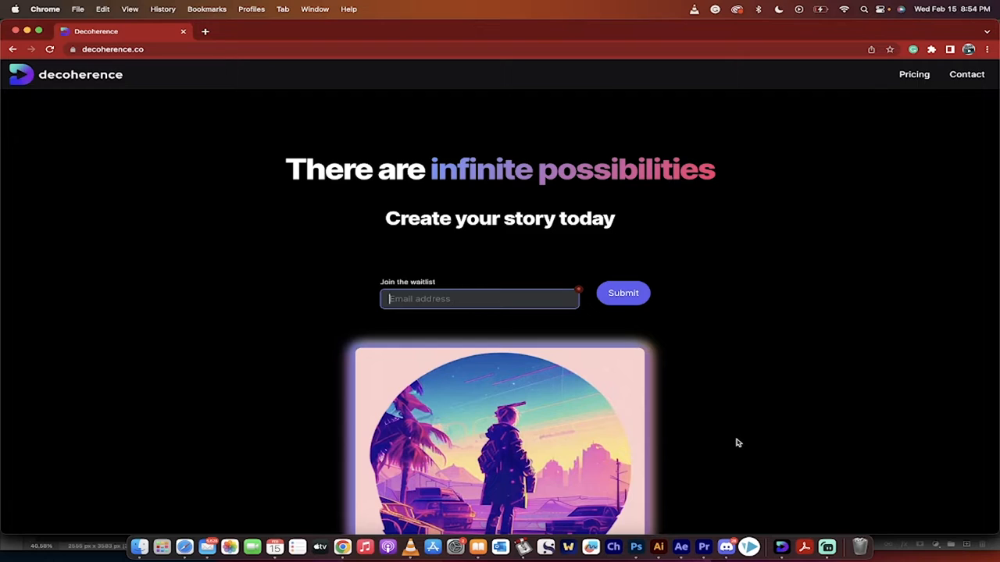
mouse_move(448, 258)
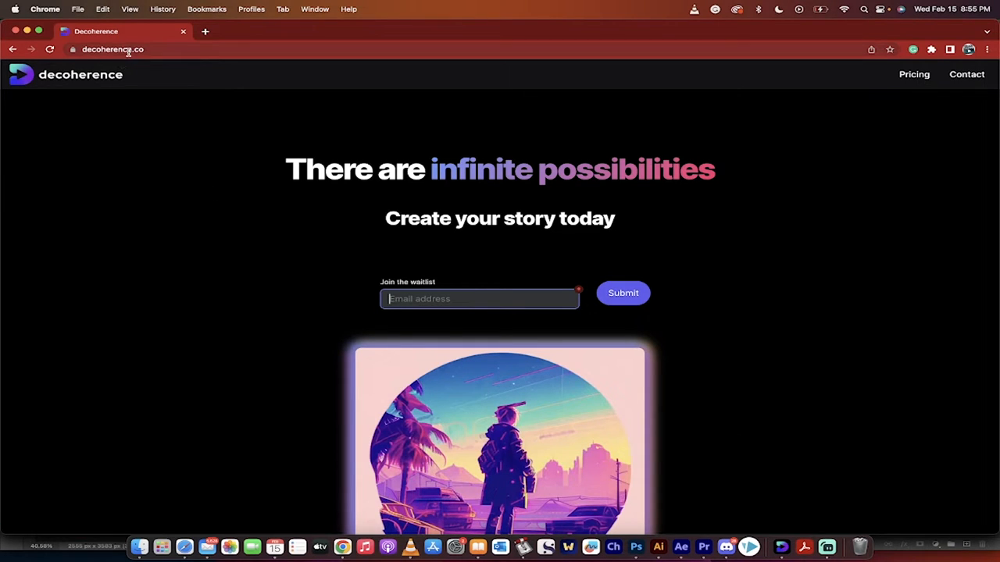
Step: Bring VLC forward and play the '3 Frenchies Playing Poker.mp4' sample clip
left_click(113, 50)
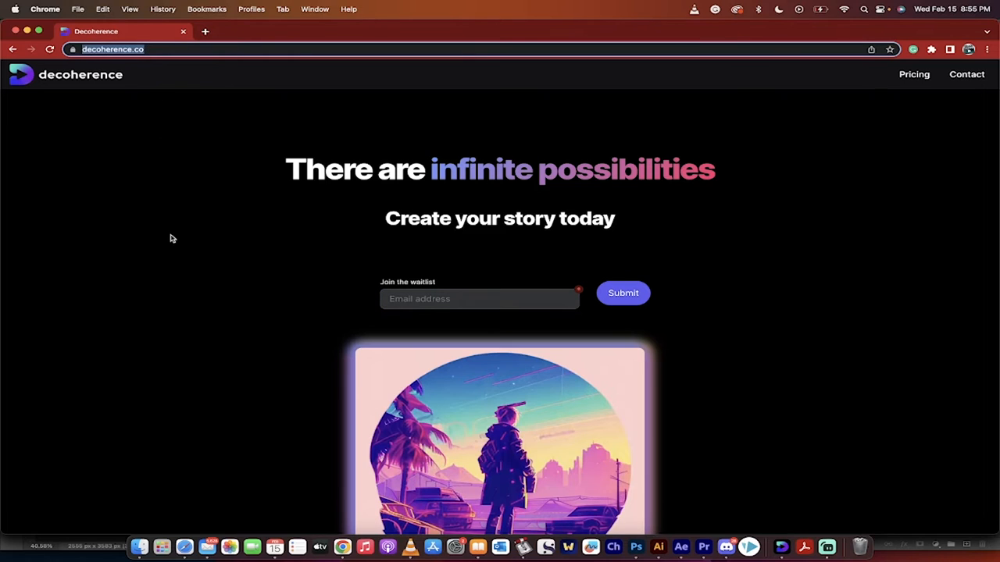
mouse_move(469, 292)
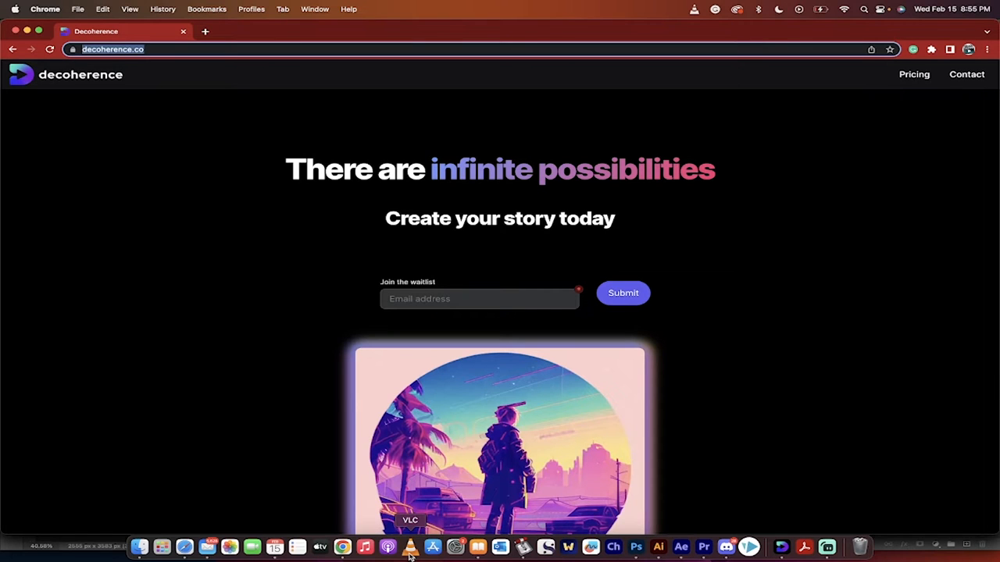
left_click(410, 546)
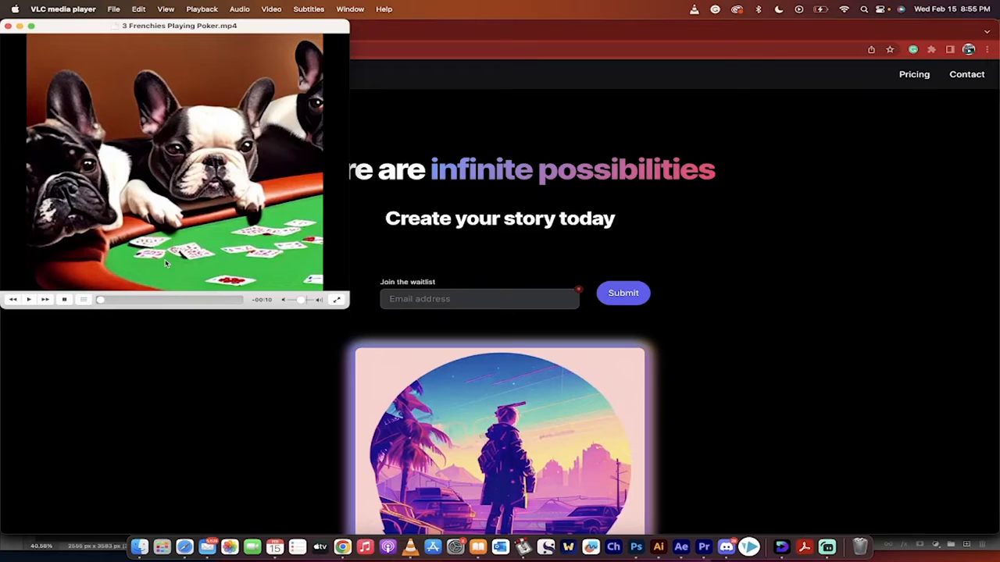
left_click(29, 299)
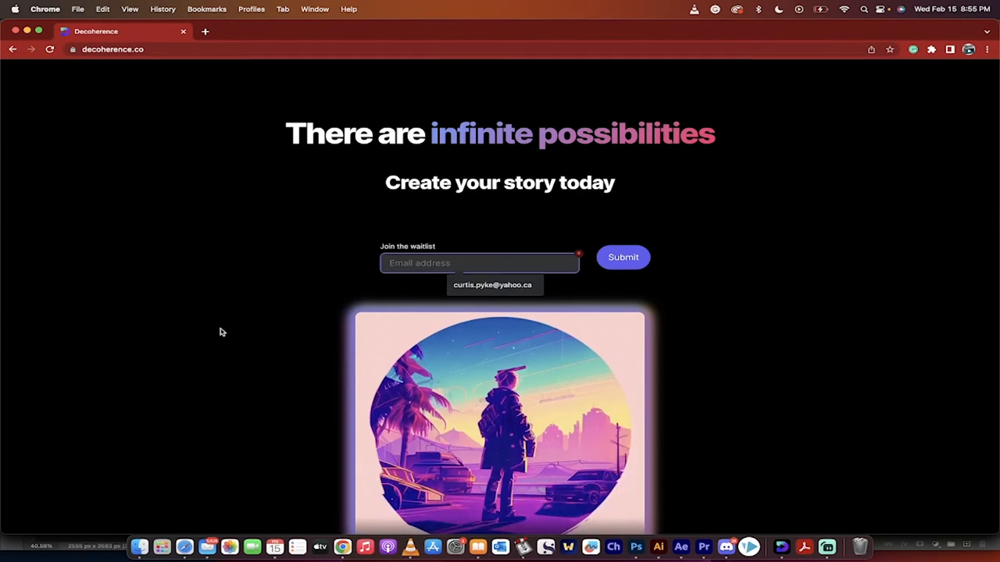
scroll("down", 3)
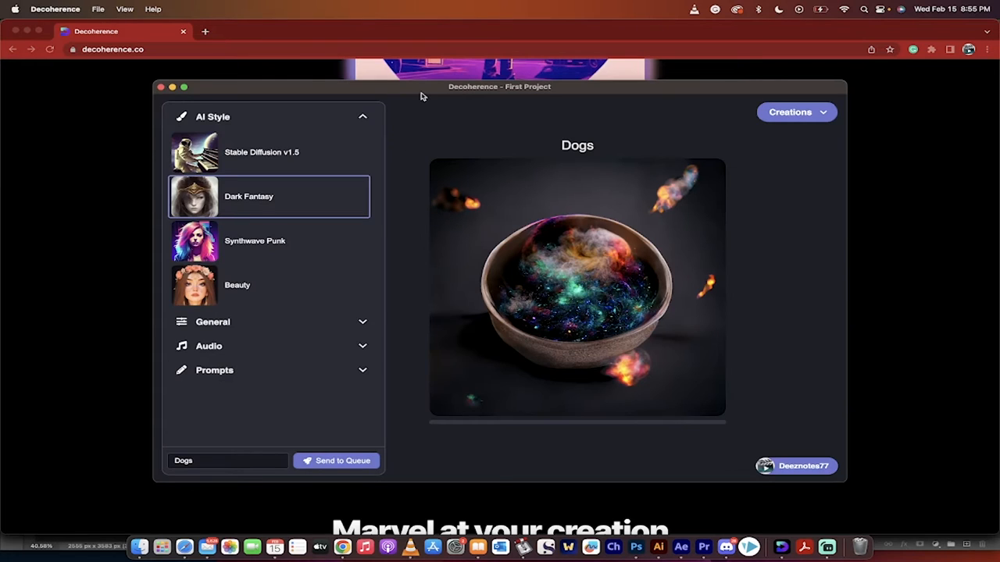
mouse_move(429, 101)
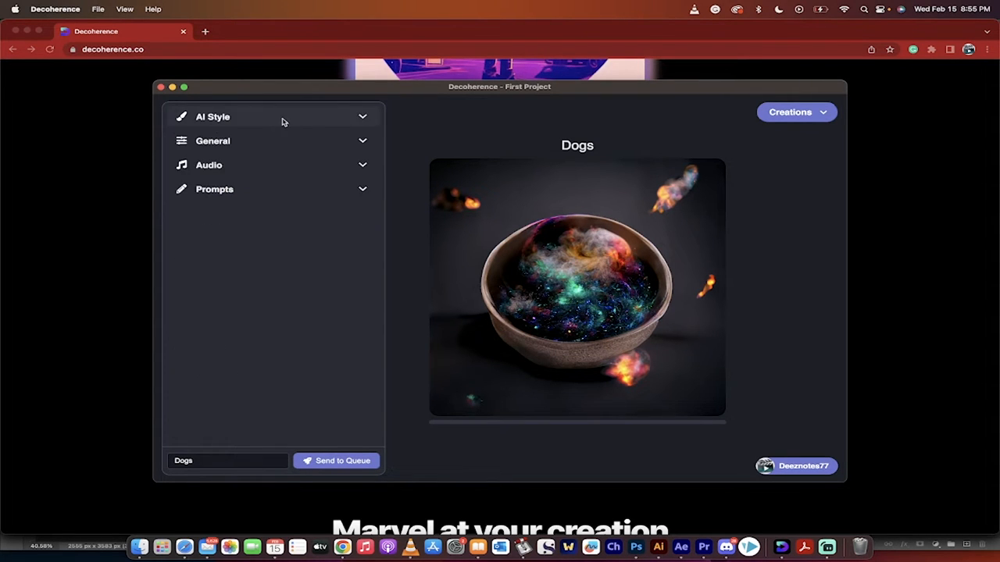
mouse_move(357, 422)
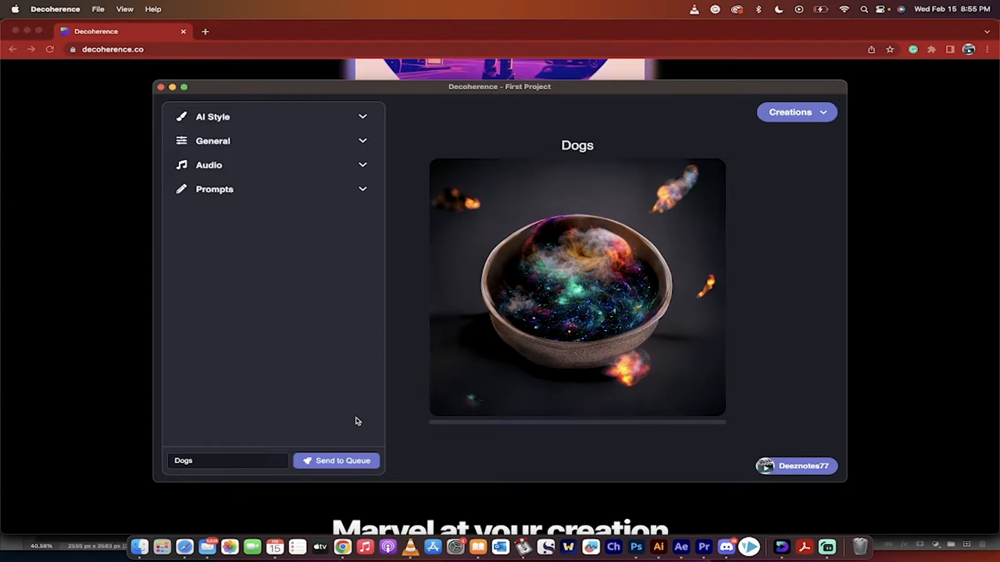
mouse_move(261, 266)
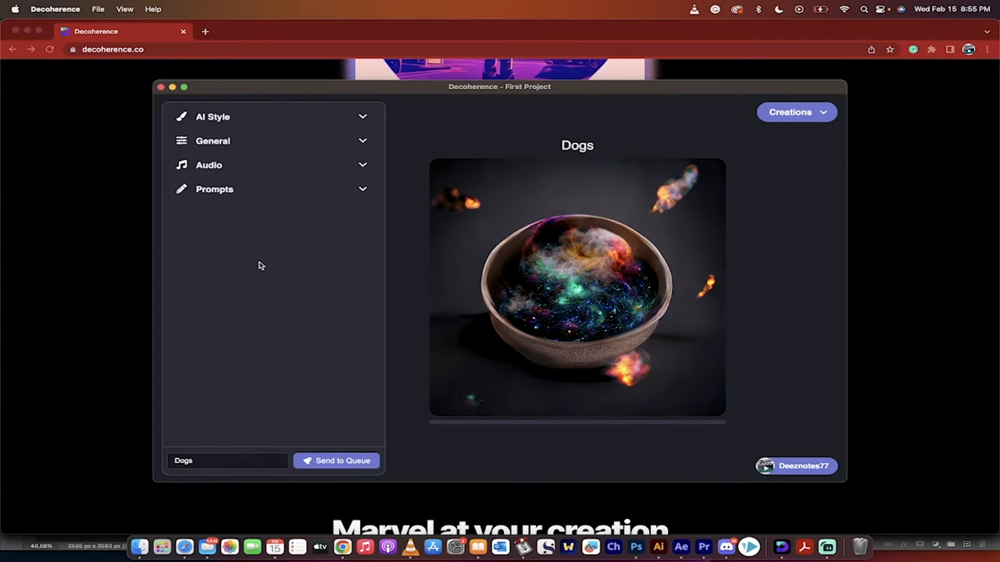
Step: Open the Creations dropdown to review completed items, then close it again
left_click(792, 111)
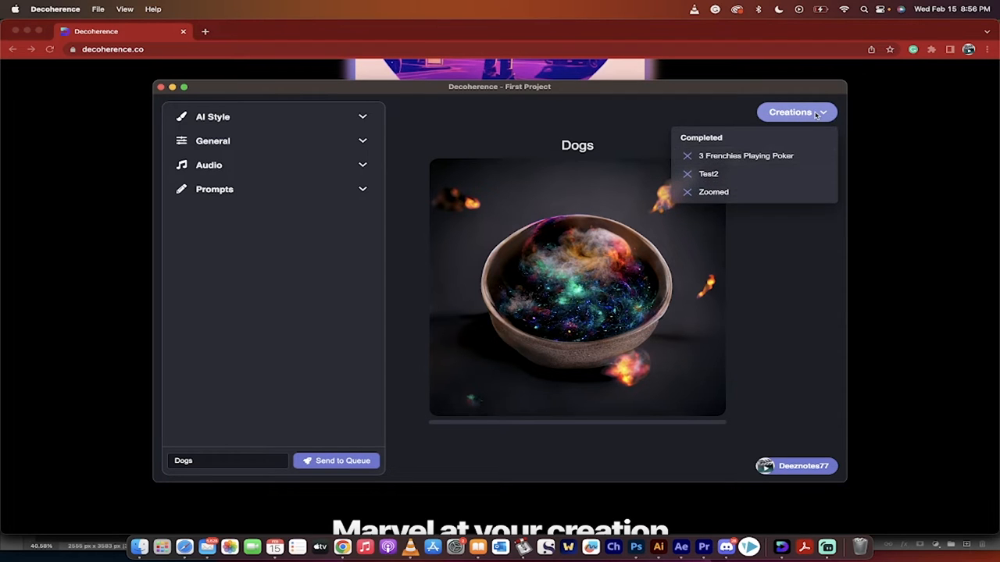
left_click(790, 112)
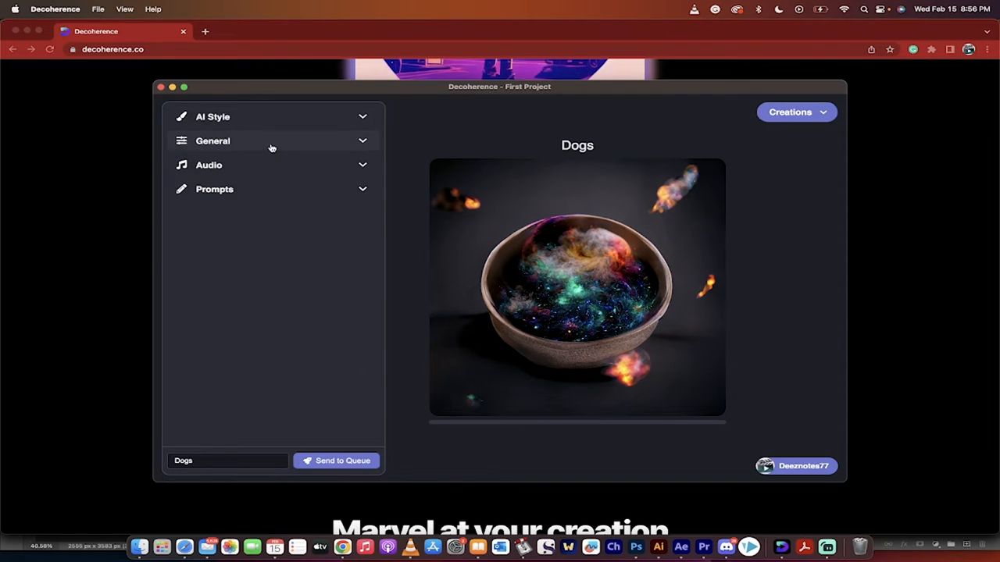
Step: Expand General settings, set duration 10 and 12 FPS, and drag zoom to 4
left_click(212, 140)
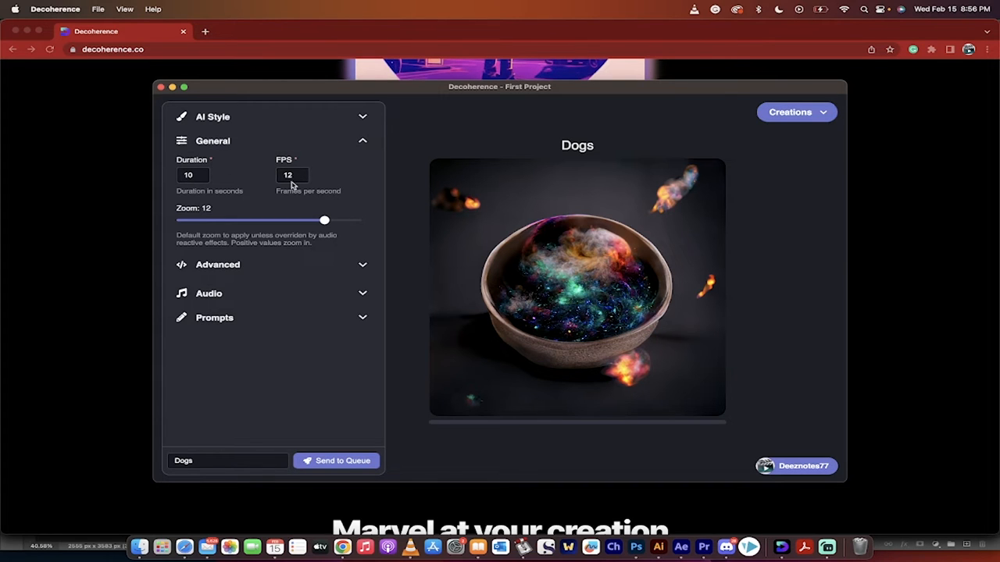
mouse_move(298, 181)
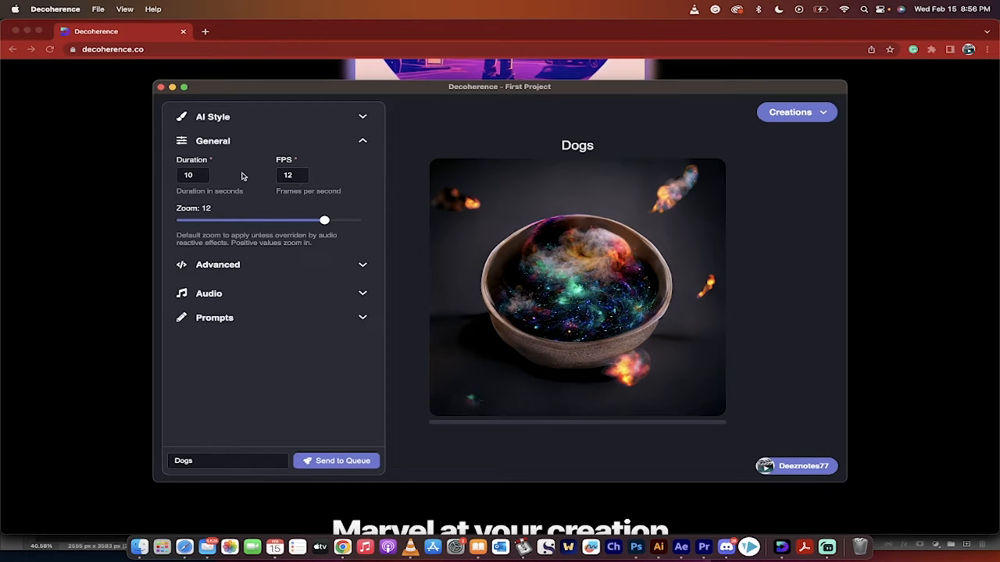
mouse_move(221, 177)
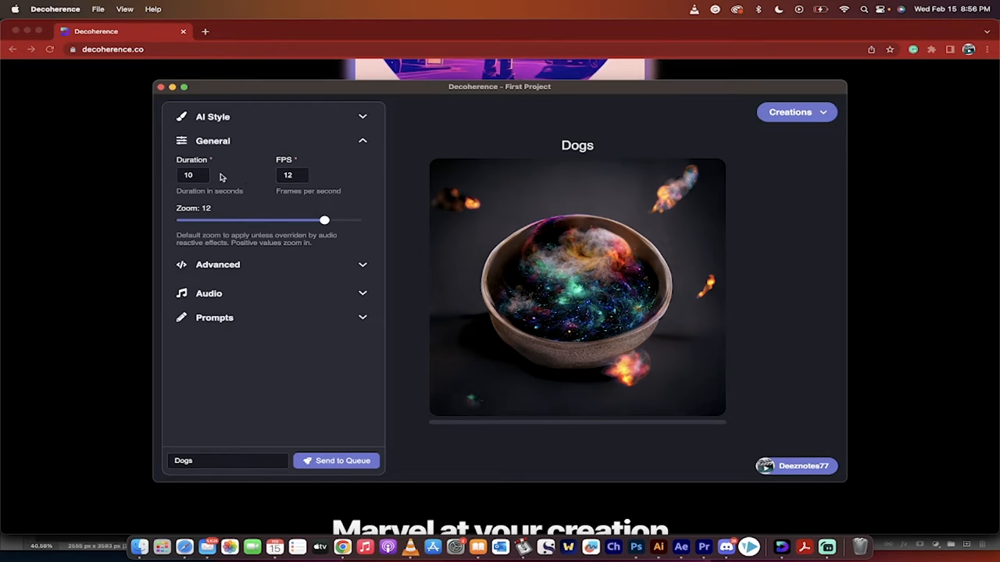
left_click(193, 174)
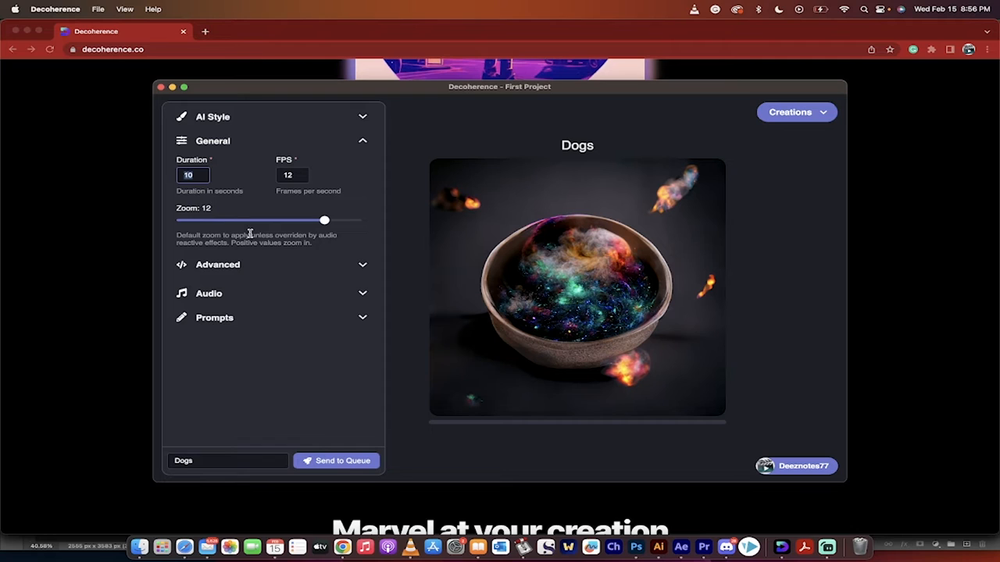
left_click_drag(324, 221, 269, 220)
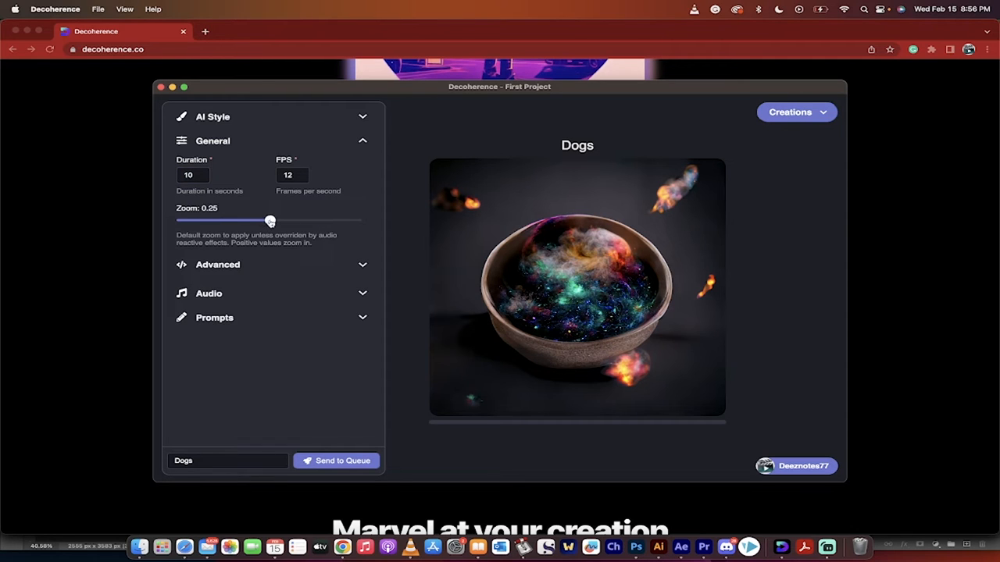
left_click_drag(270, 221, 287, 220)
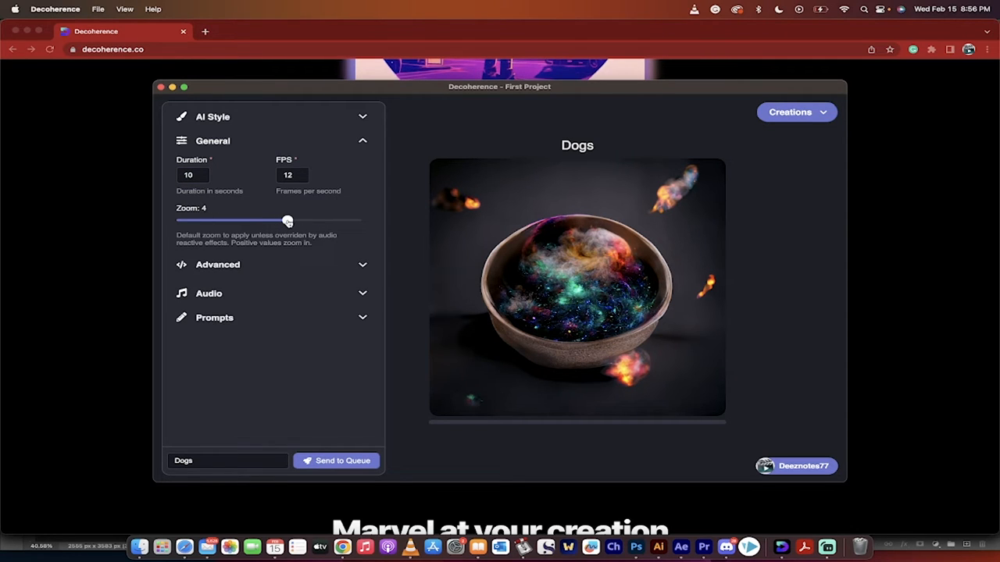
left_click(218, 264)
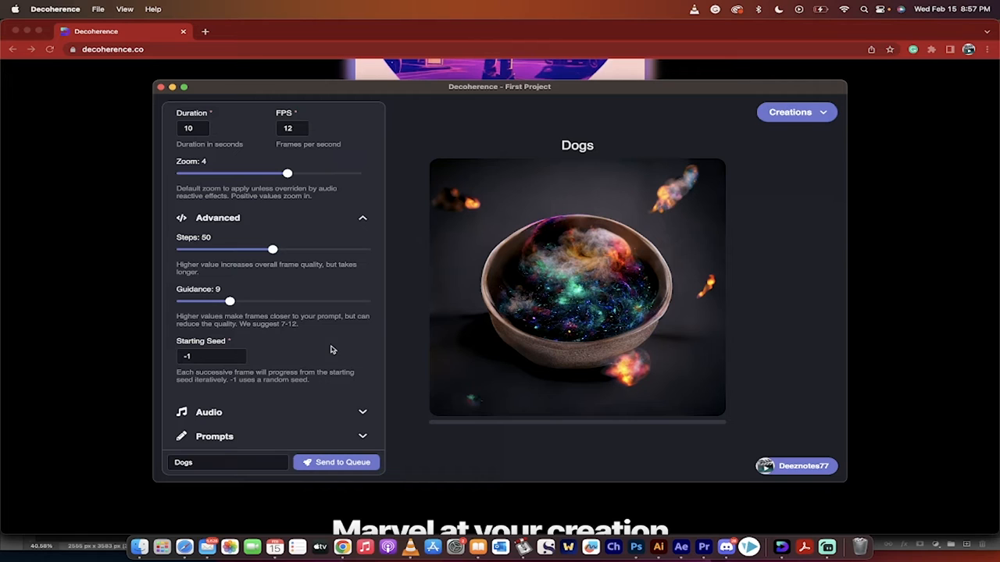
mouse_move(289, 321)
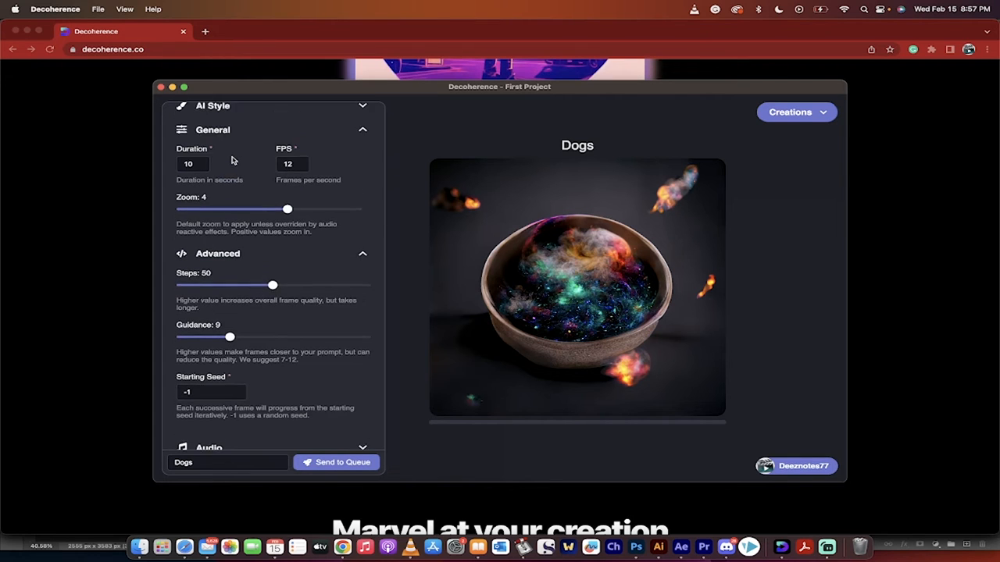
Step: Collapse General and Advanced, open the Audio track list, and show Prompts settings
left_click(213, 130)
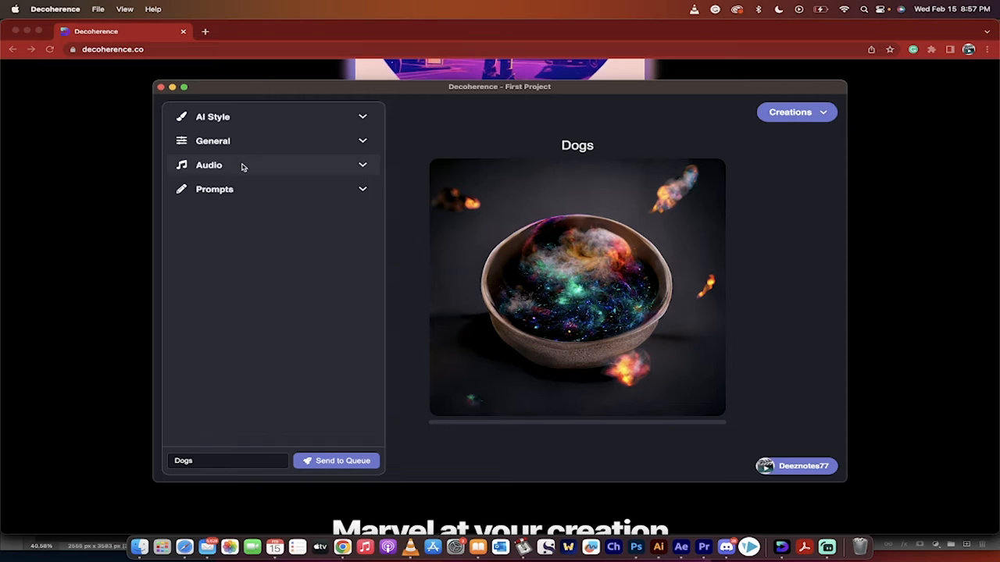
left_click(208, 165)
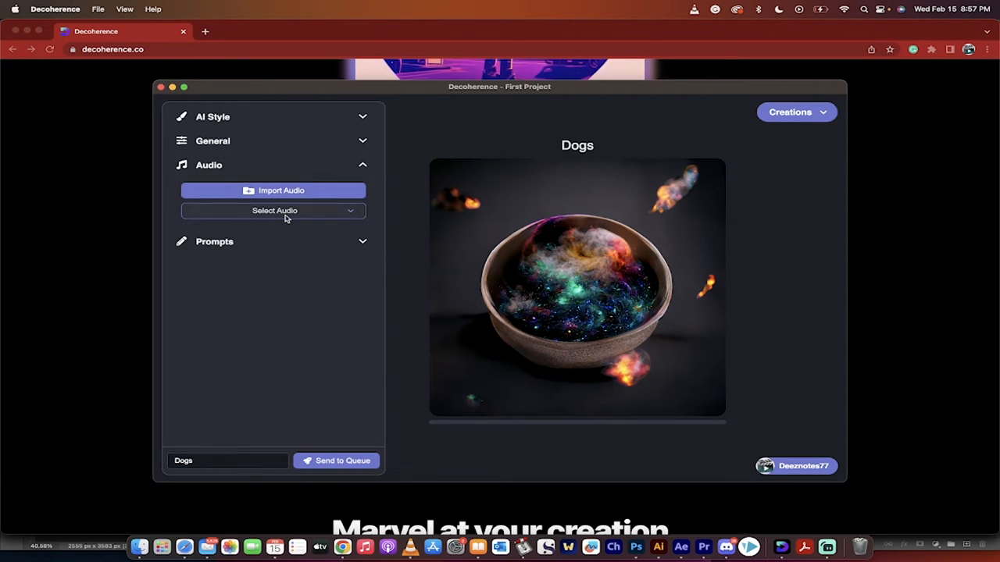
left_click(273, 210)
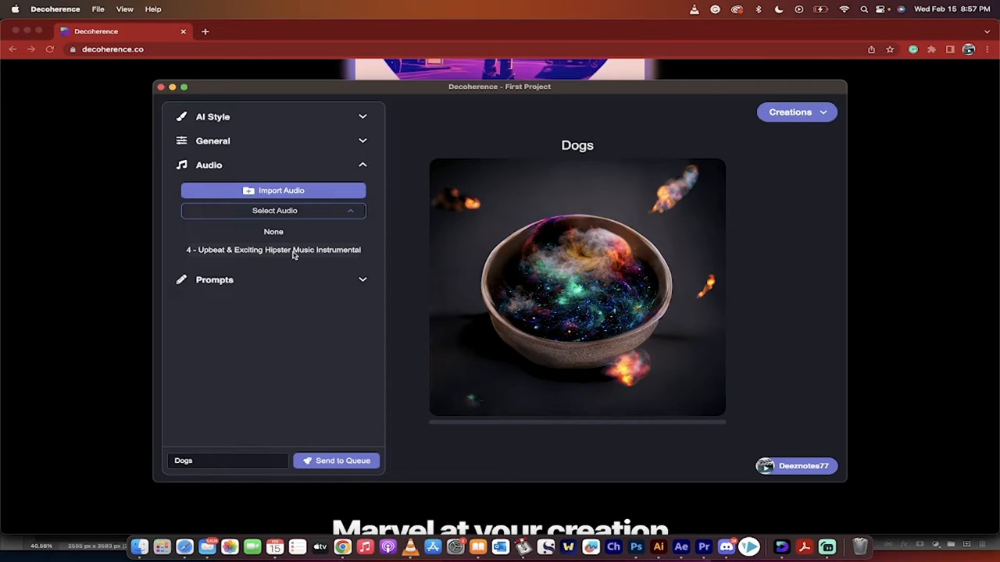
left_click(273, 210)
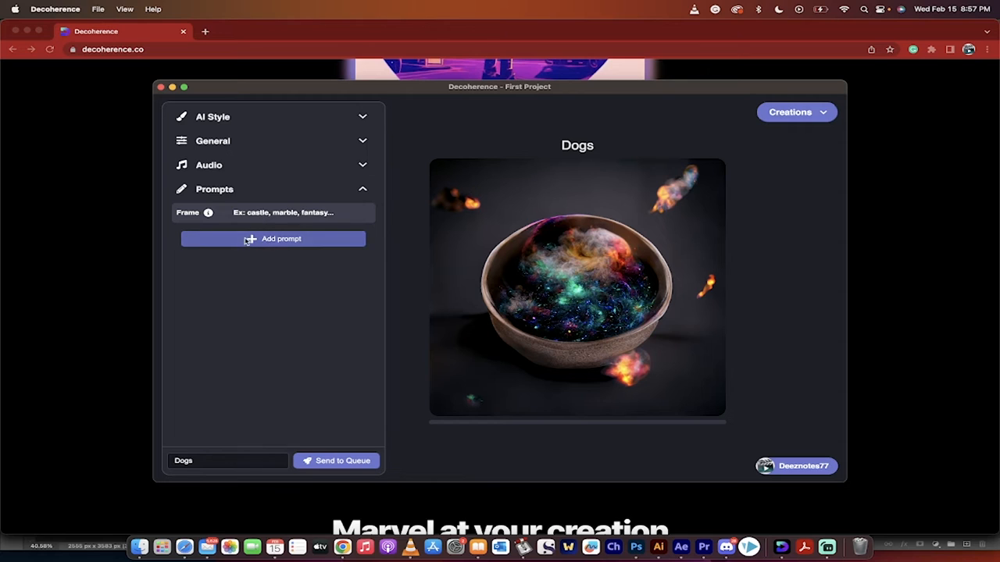
Step: Add a frame-0 prompt '3 Dogs Playing Poker' and rename the creation '3 Dogs'
left_click(272, 239)
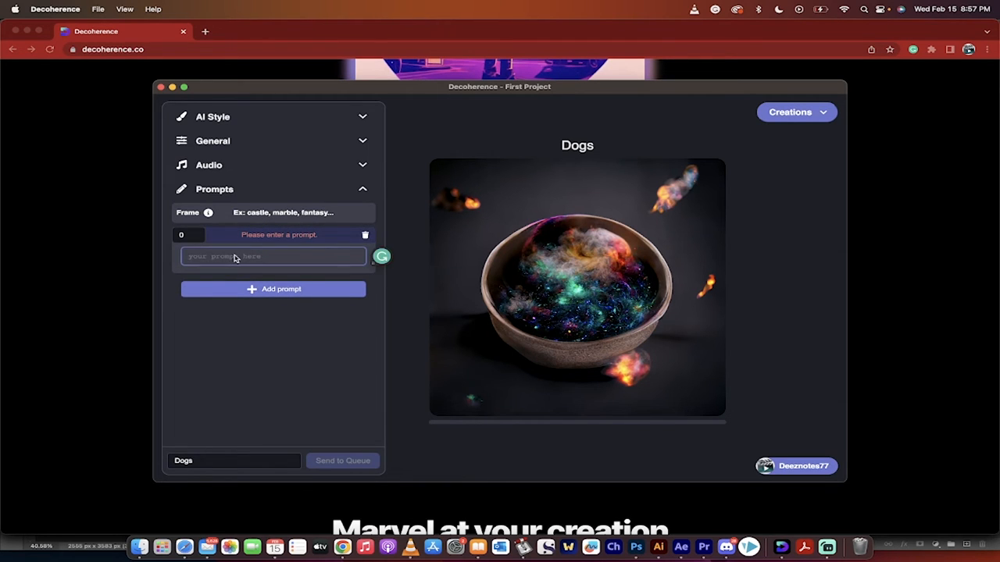
type("3")
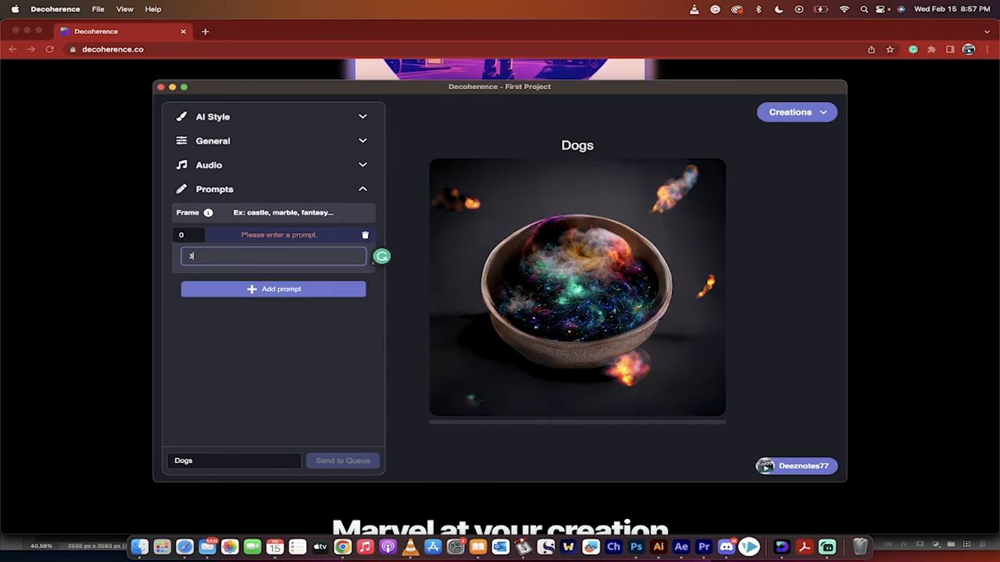
type("Dogs Playing")
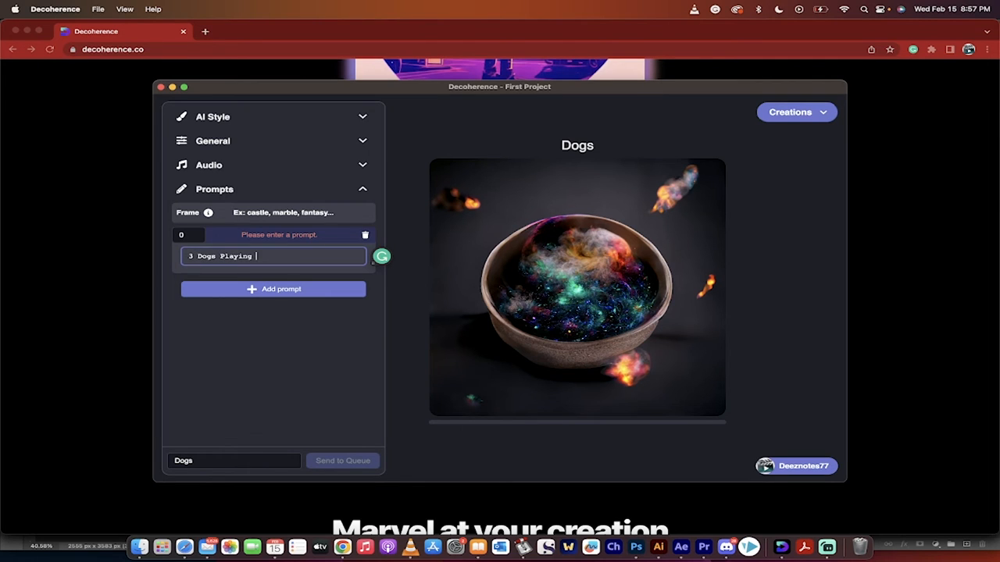
type("Poker")
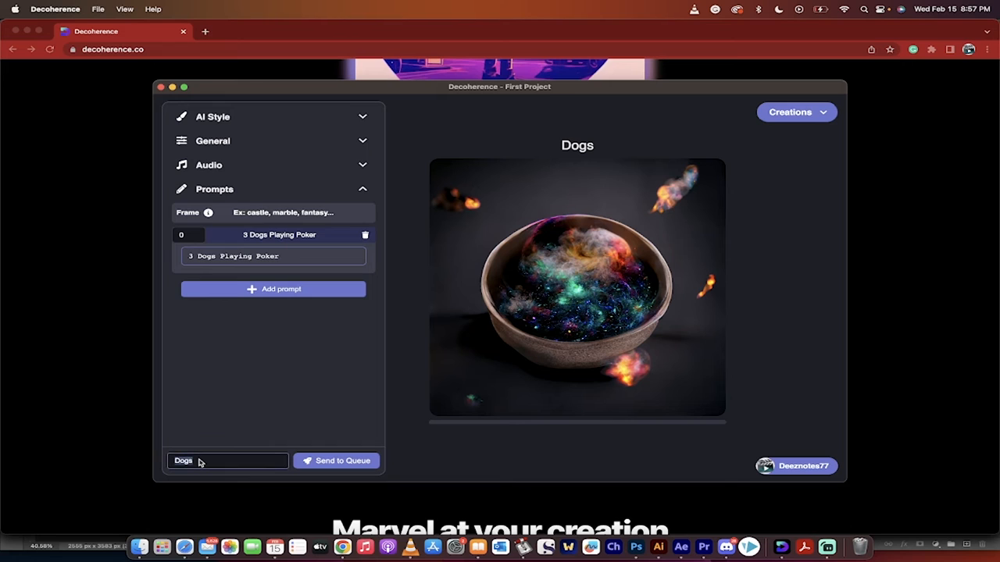
type("3 Dogs")
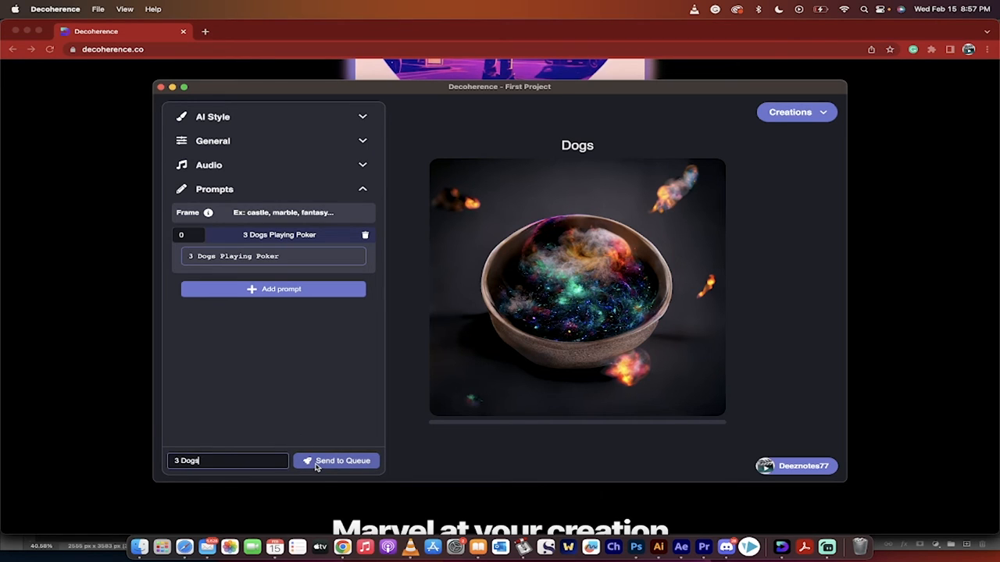
Step: Send '3 Dogs' to the render queue and dismiss the subscription-required warning
left_click(342, 460)
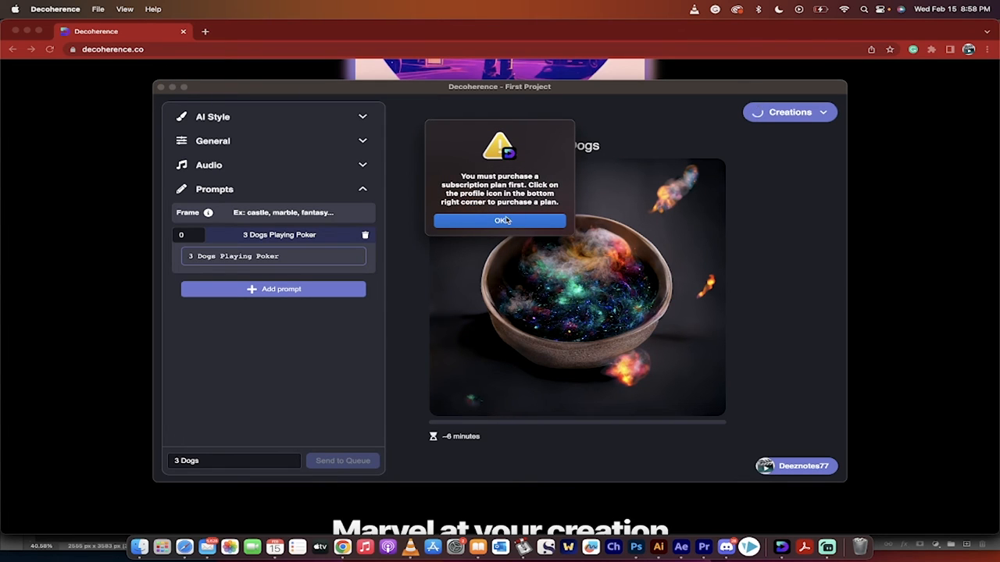
left_click(499, 221)
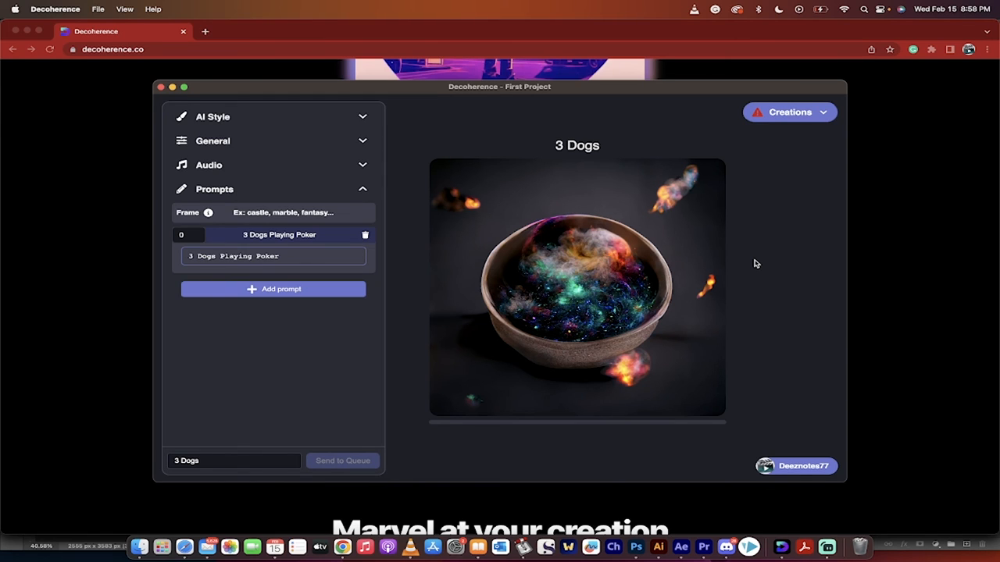
mouse_move(680, 547)
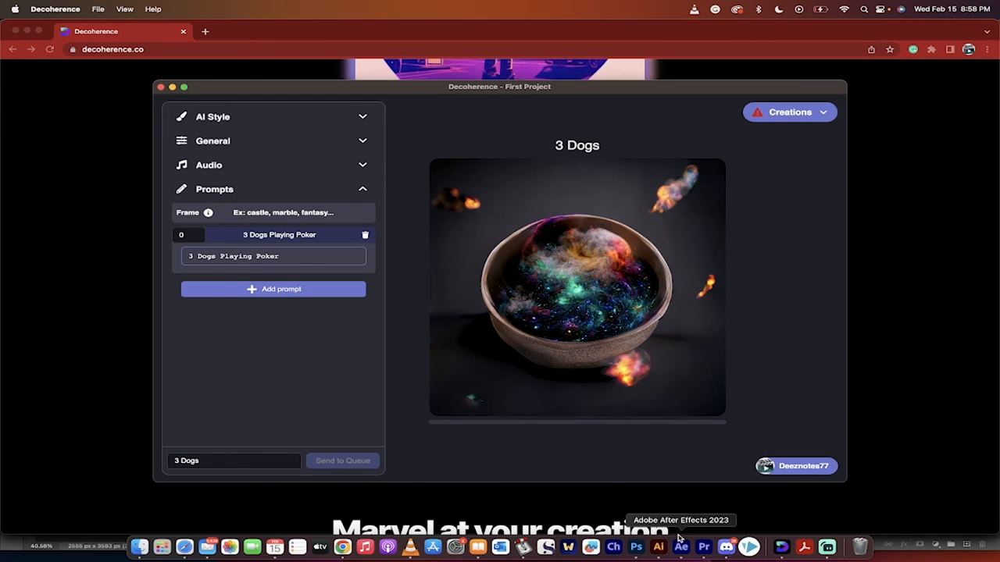
Step: Bring VLC forward, skip to Test2.mp4 and pause it
left_click(387, 547)
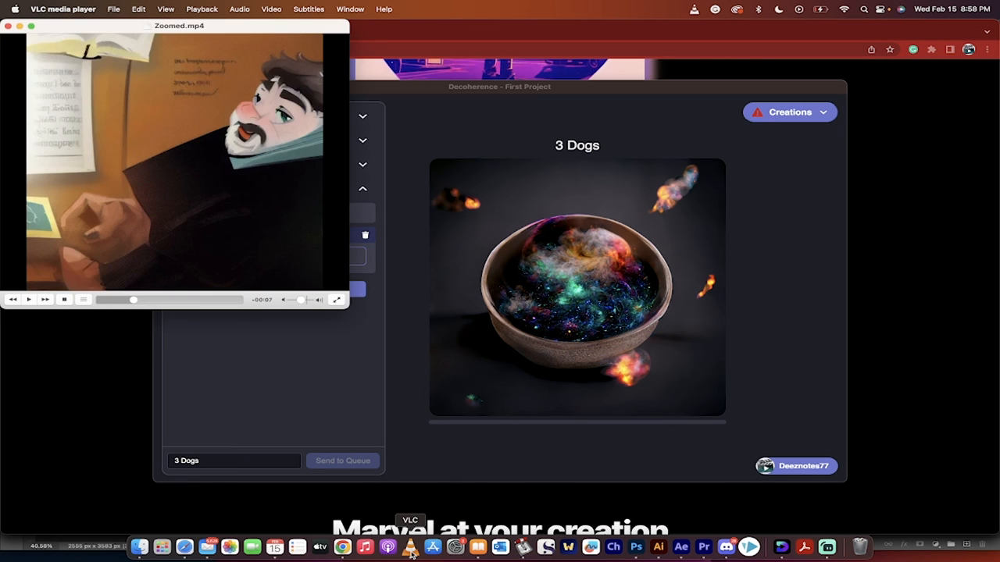
left_click(29, 300)
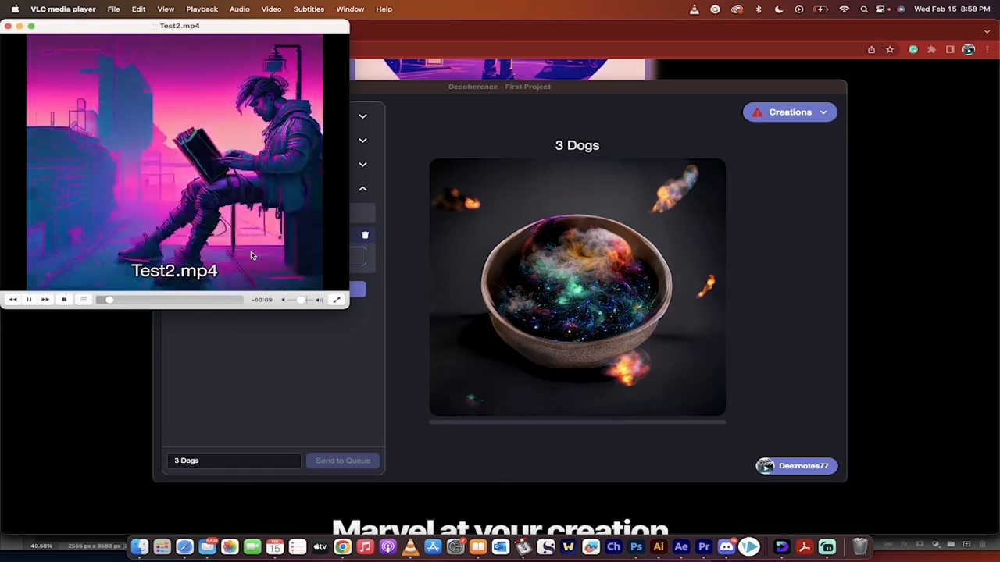
left_click(29, 299)
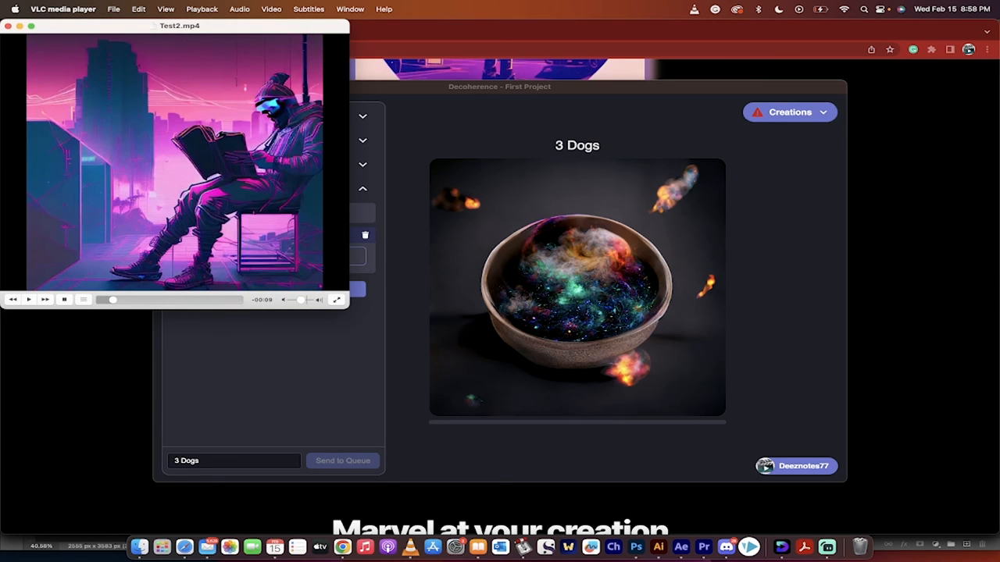
mouse_move(696, 497)
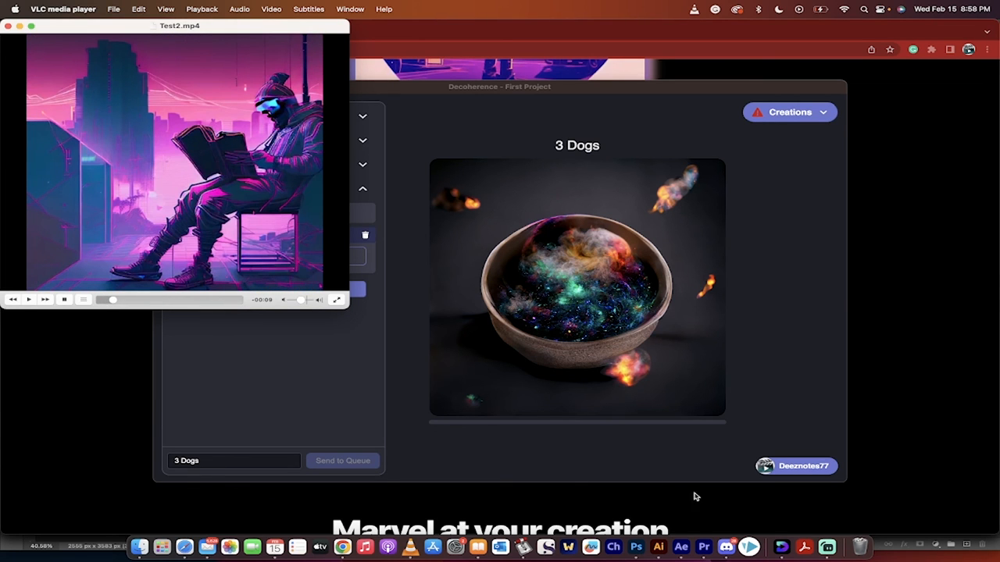